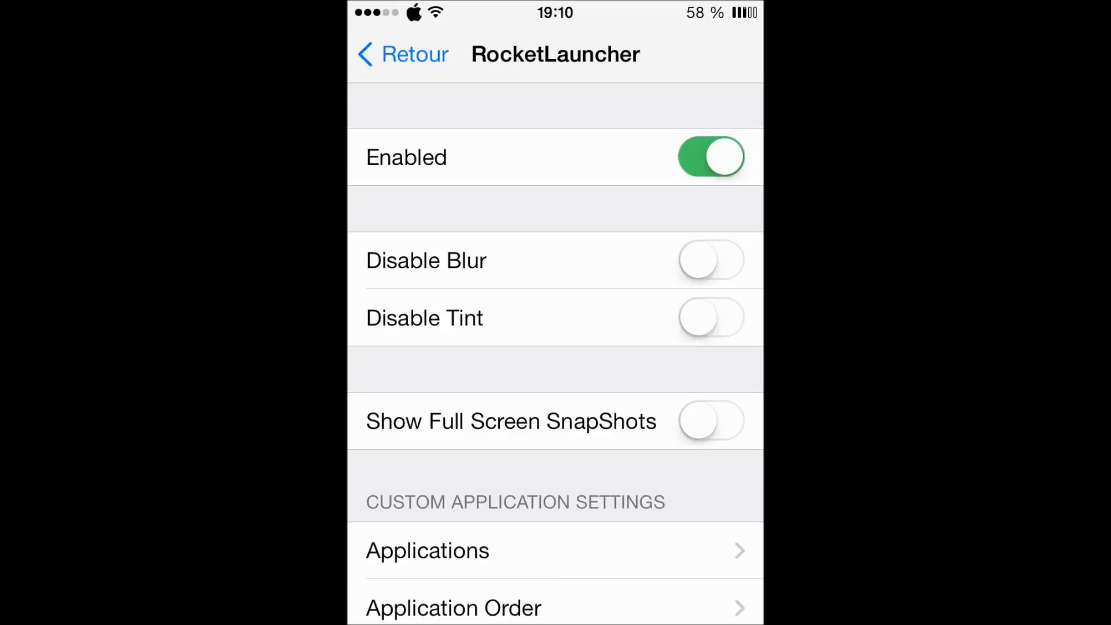
View RocketLauncher's Applications list under Custom Application Settings, scrolling from Action! through Appsgonefree
scroll(down, 3)
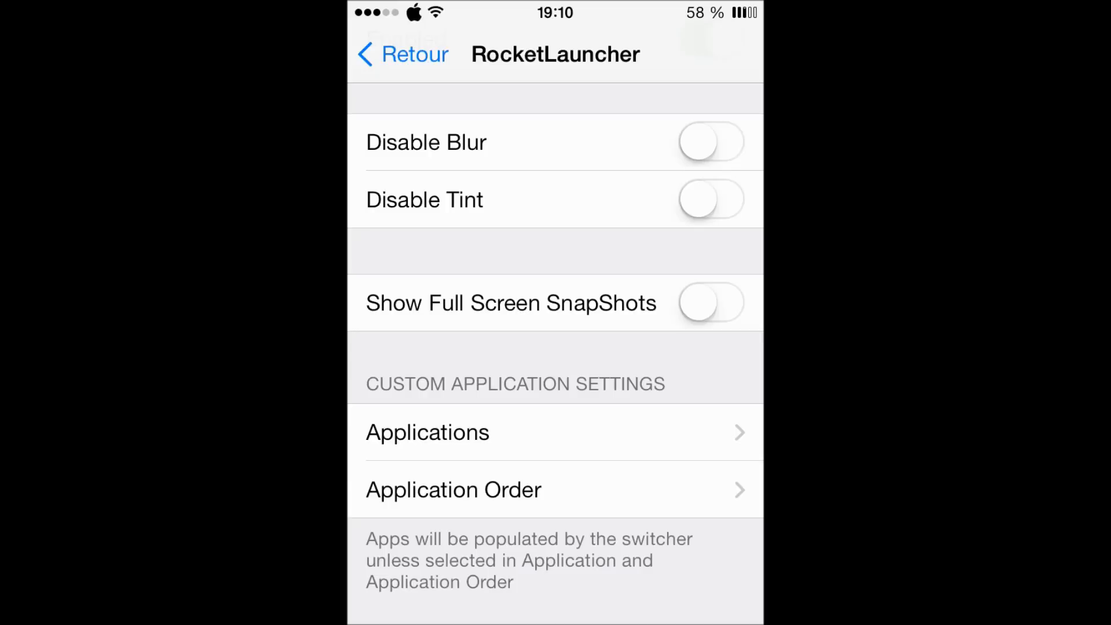
scroll(down, 3)
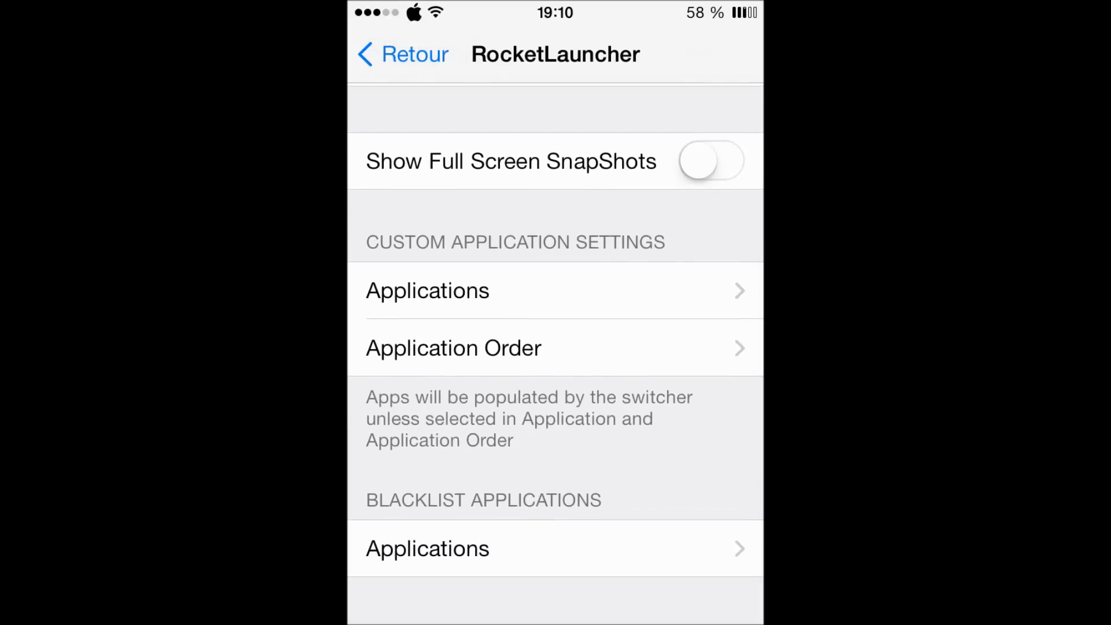
click(427, 291)
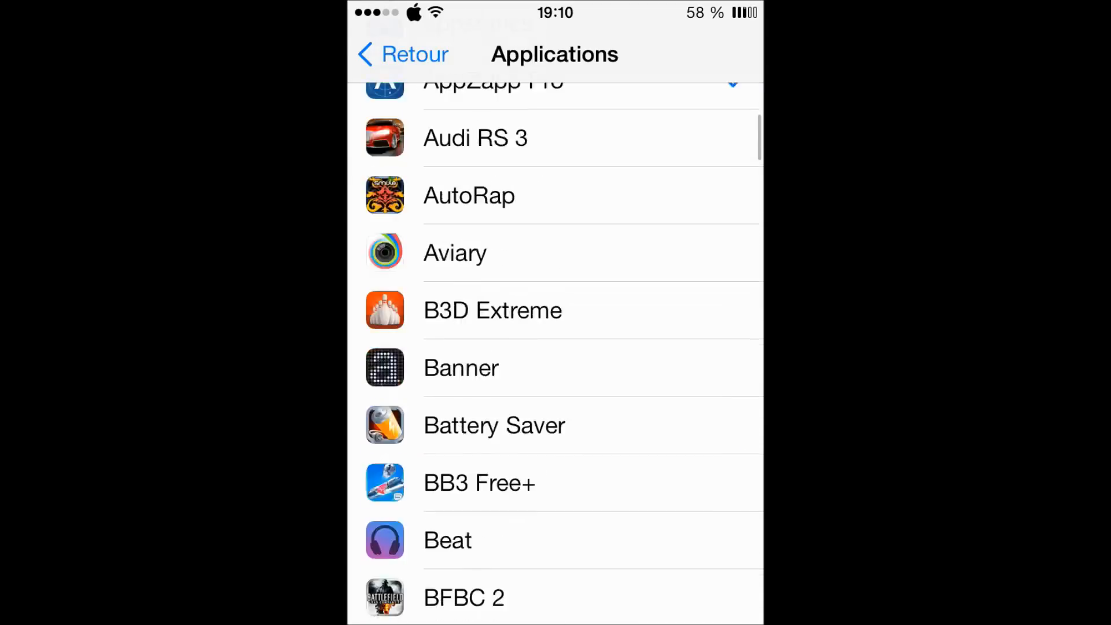
click(403, 54)
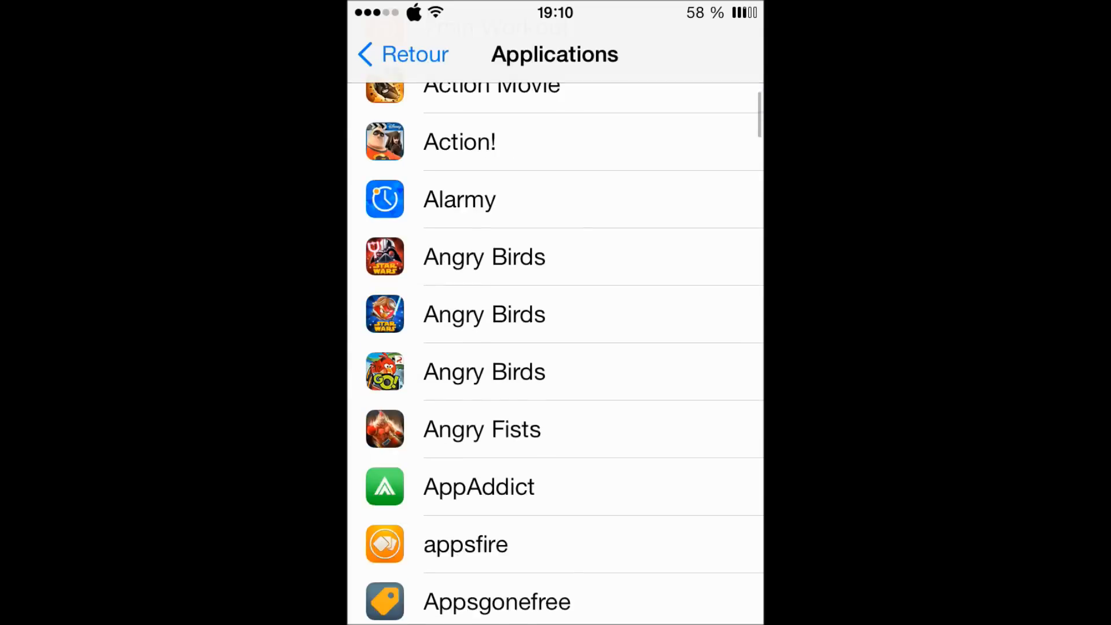
scroll(down, 3)
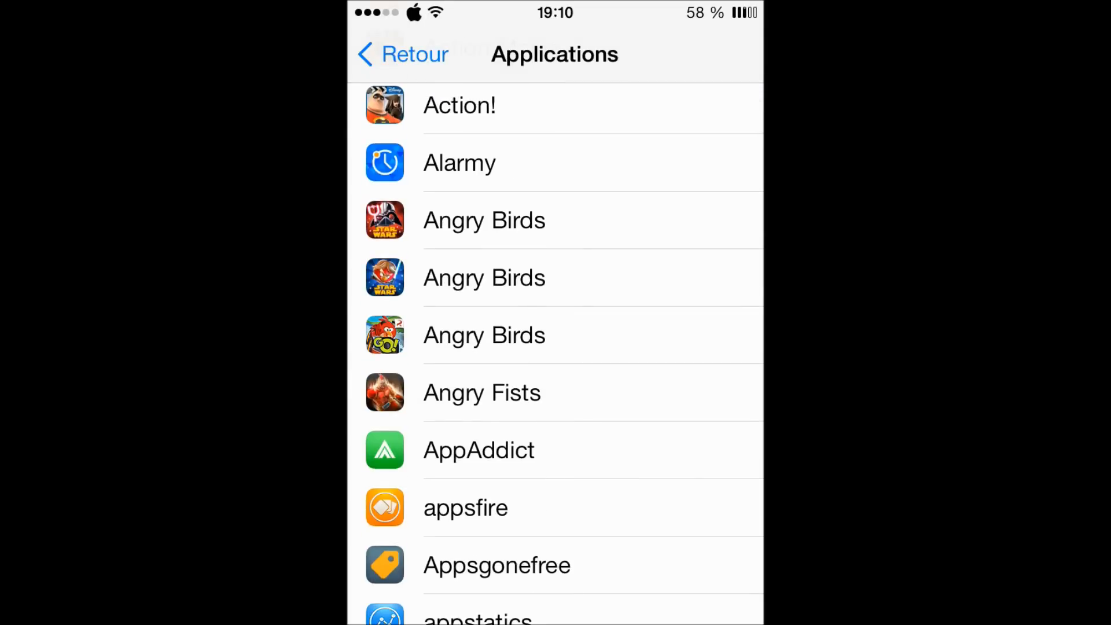